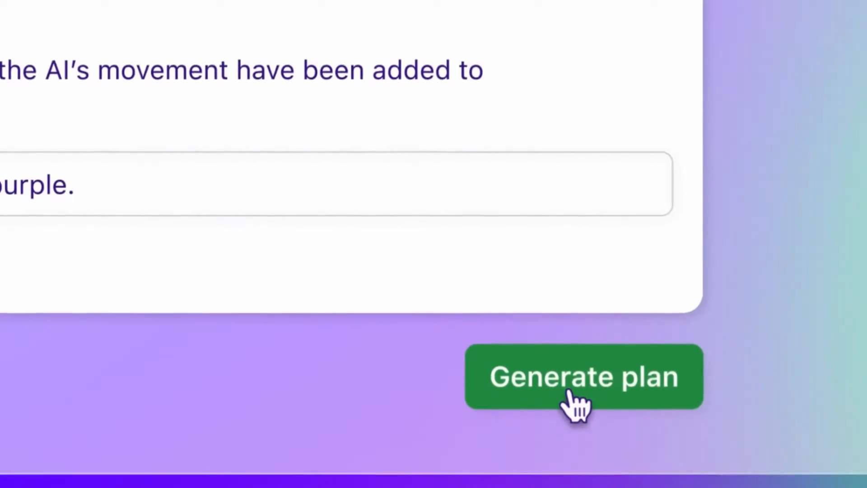
Generate a code-change plan from the edited AI paddle specification.
left_click(583, 376)
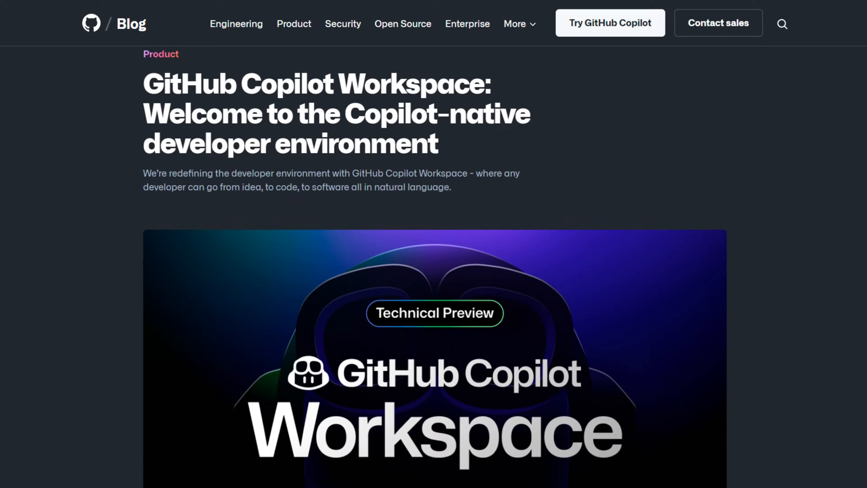
scroll("down", 3)
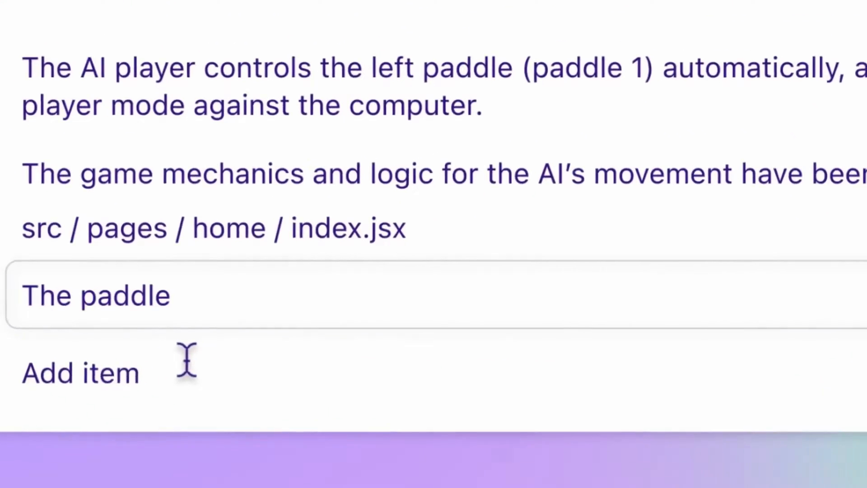
Review the specification with the added AI paddle item and generate the plan.
scroll("down", 3)
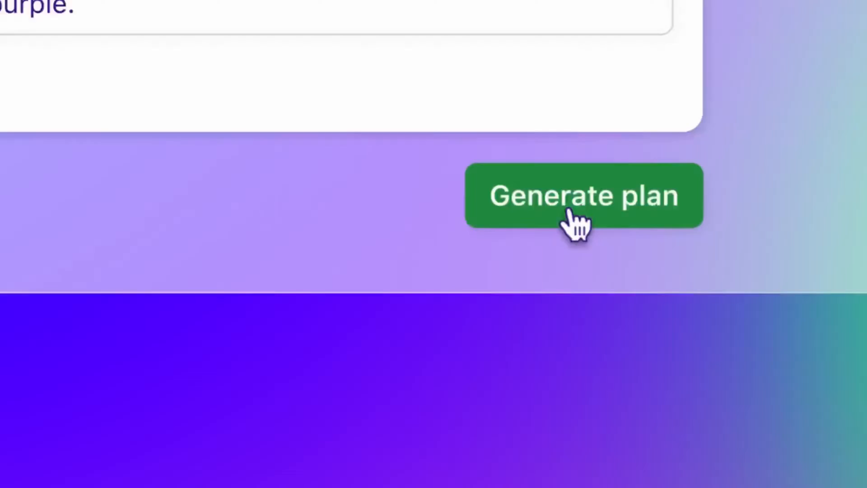
left_click(584, 196)
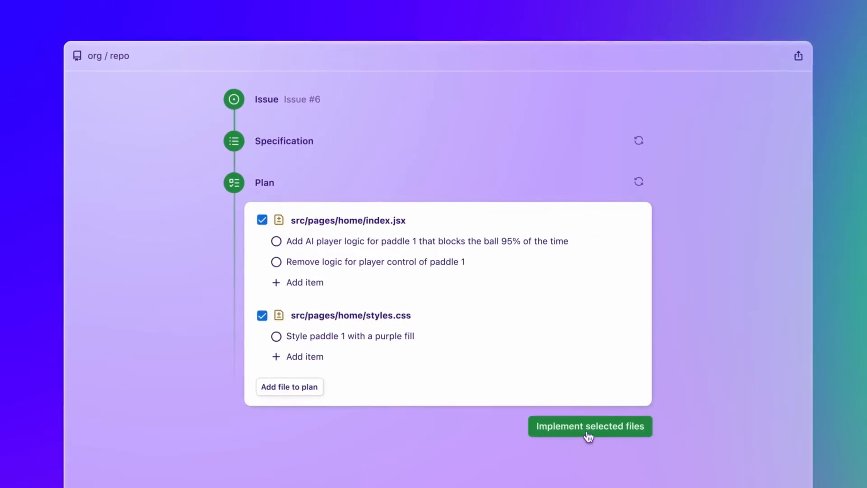
Implement the index.jsx and styles.css changes and open the live game preview.
left_click(589, 425)
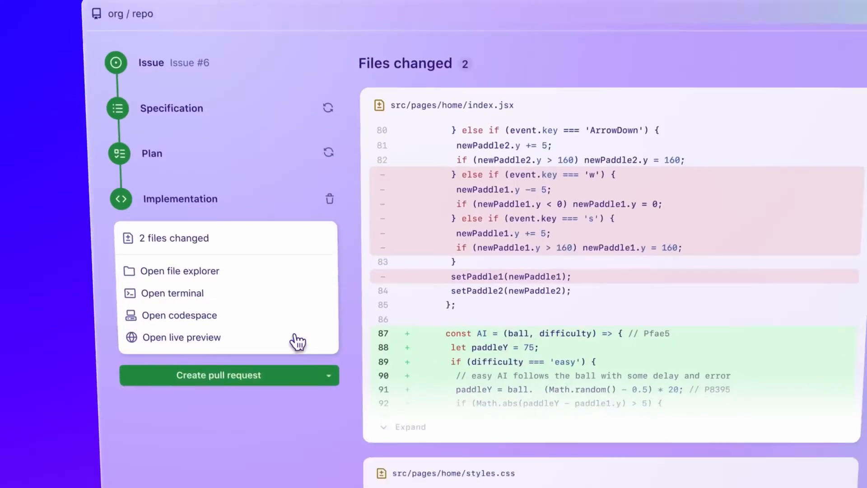
left_click(217, 375)
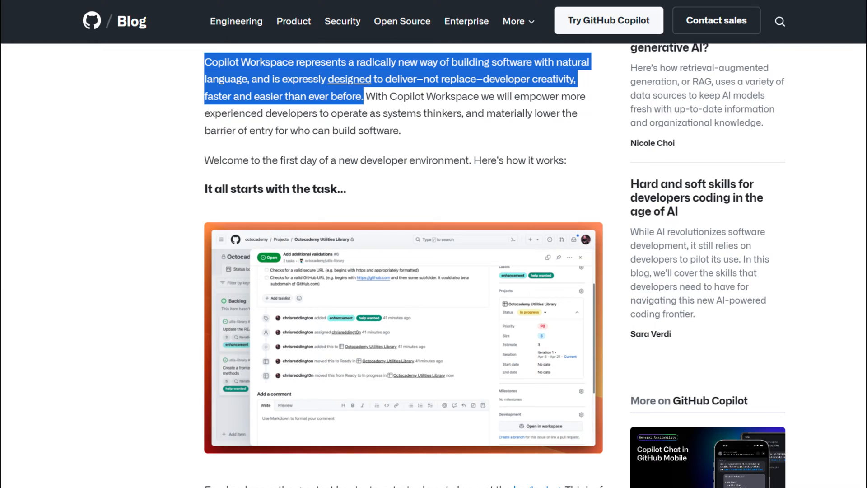
scroll("down", 3)
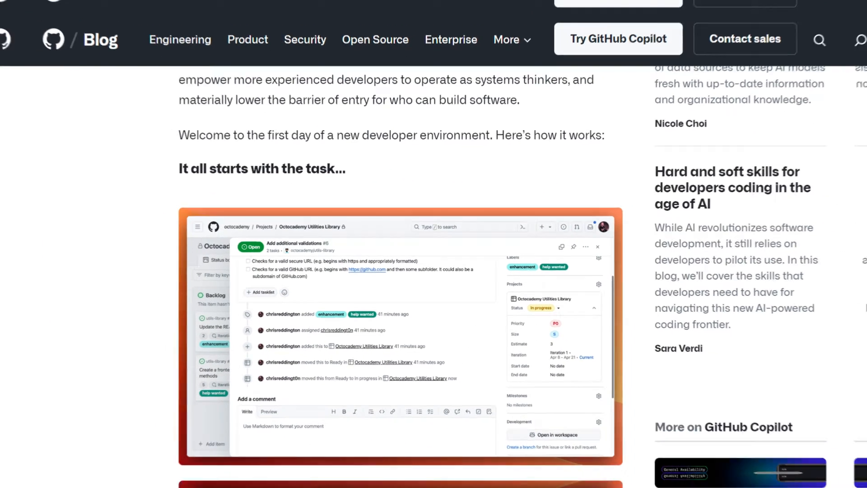
scroll("down", 3)
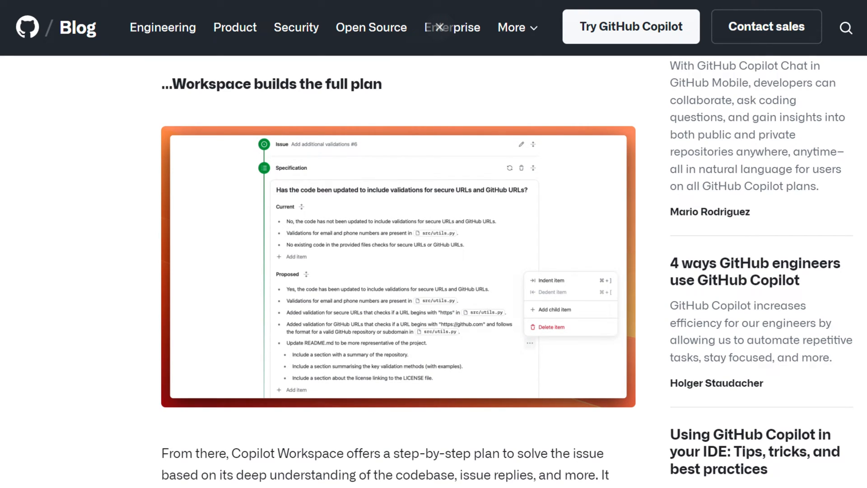
scroll("down", 3)
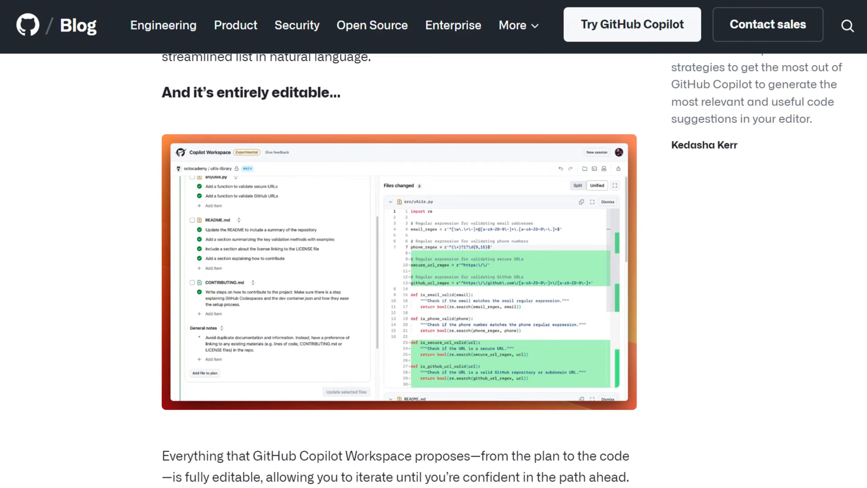
scroll("down", 3)
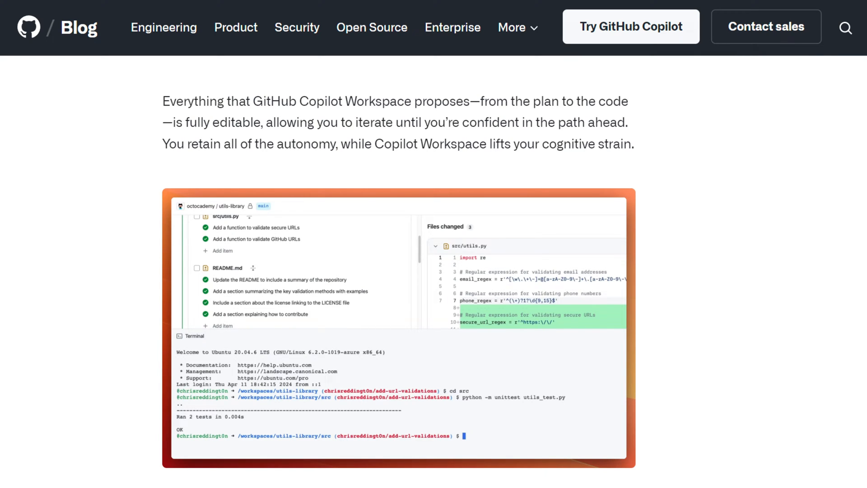
scroll("down", 3)
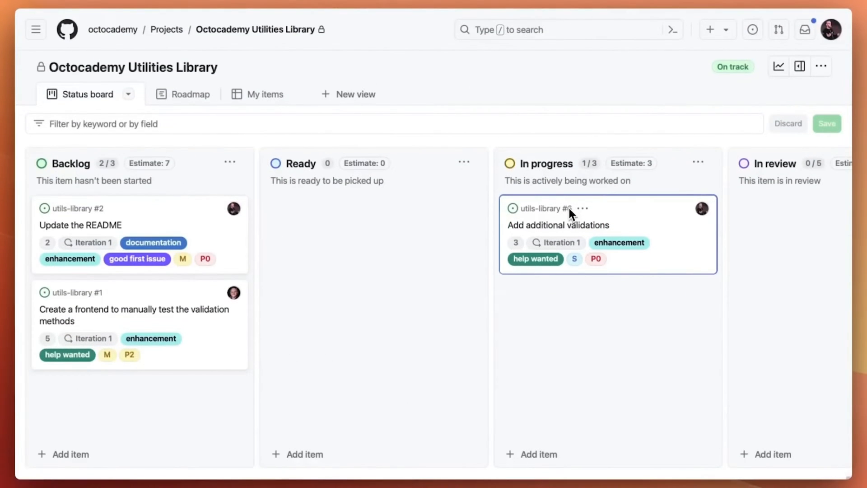
Open the 'Add additional validations' issue in Copilot Workspace and check its referenced files.
left_click(558, 225)
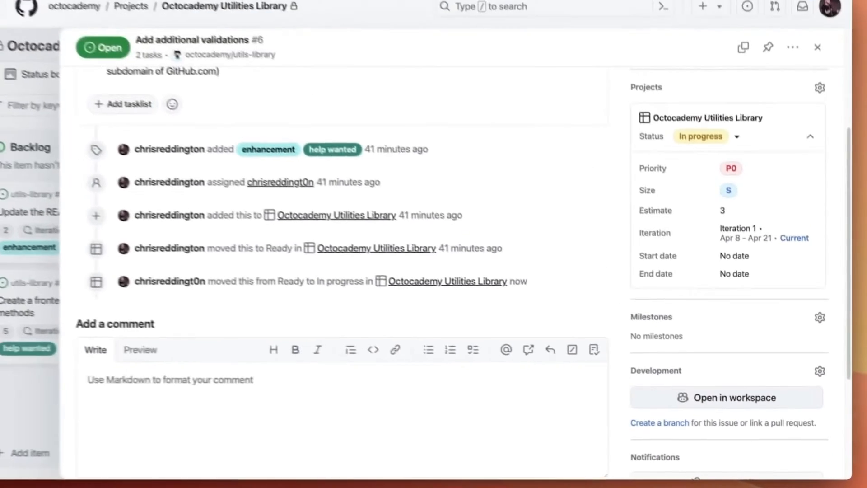
left_click(725, 397)
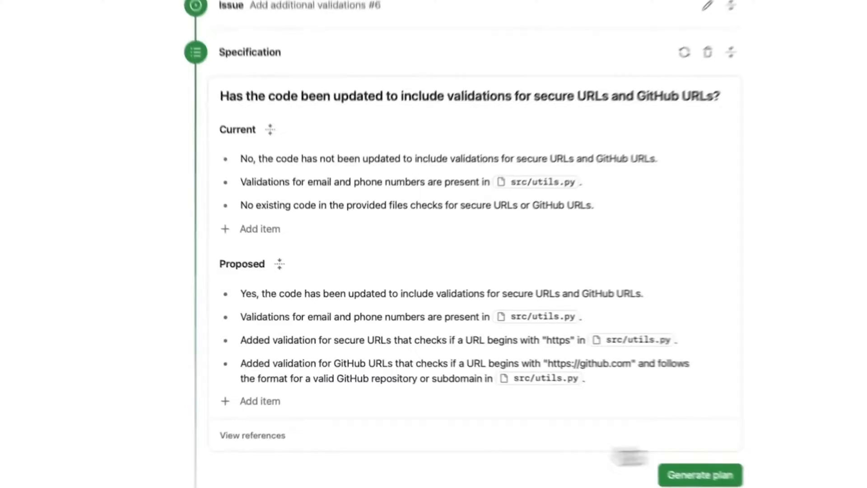
left_click(251, 436)
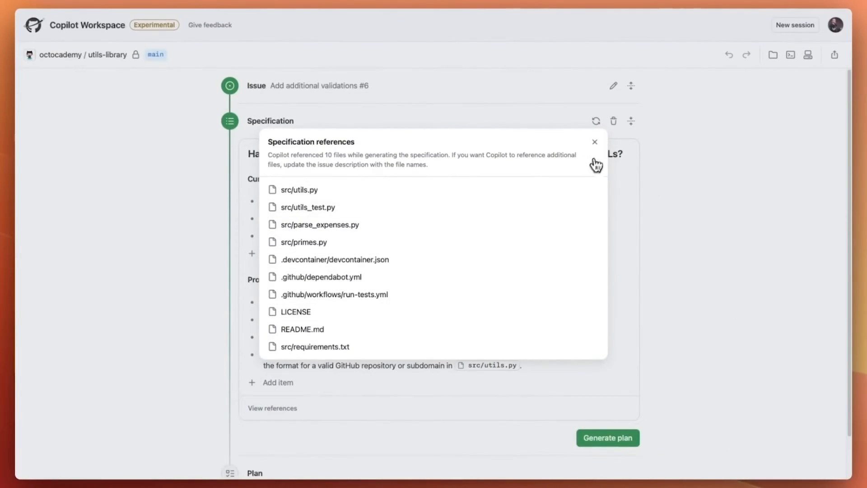
left_click(595, 142)
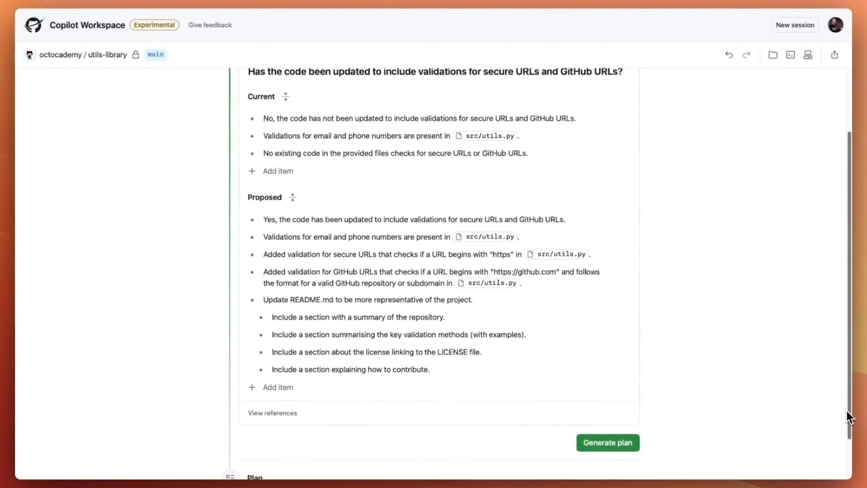
Generate the plan and add a CONTRIBUTING.md step favoring links over duplicate documentation.
left_click(606, 442)
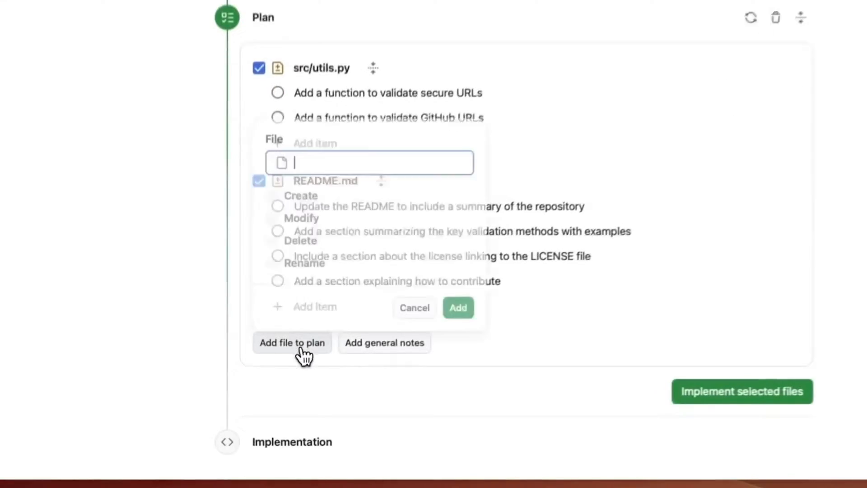
type("W")
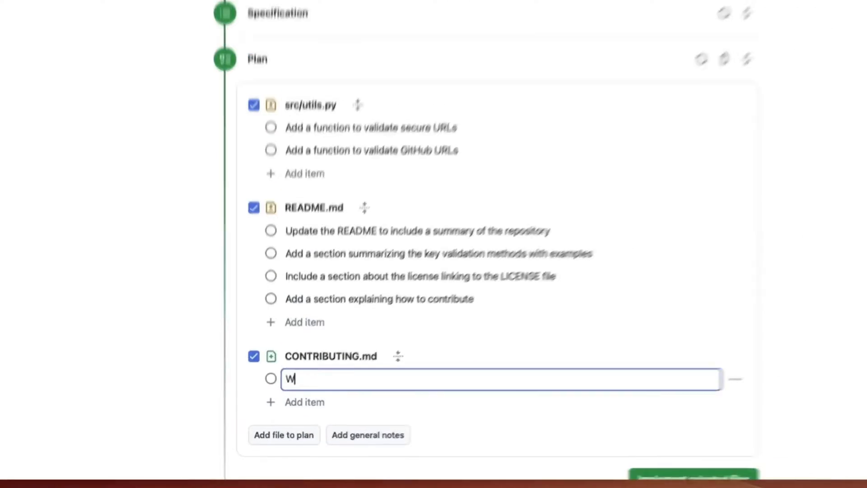
type("rite steps on how to contribute to the project. Make sure there is a step explaining GitHub Codespaces and the dev container.json and how they ease the setup process.")
type("Avoid duplicate docu")
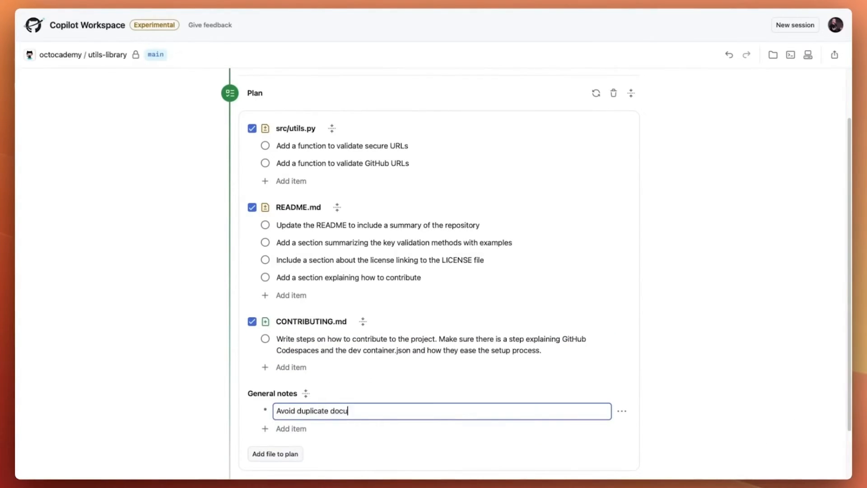
type("mentation and information. Instead, have a preference of linking to any existing materials (e.g.")
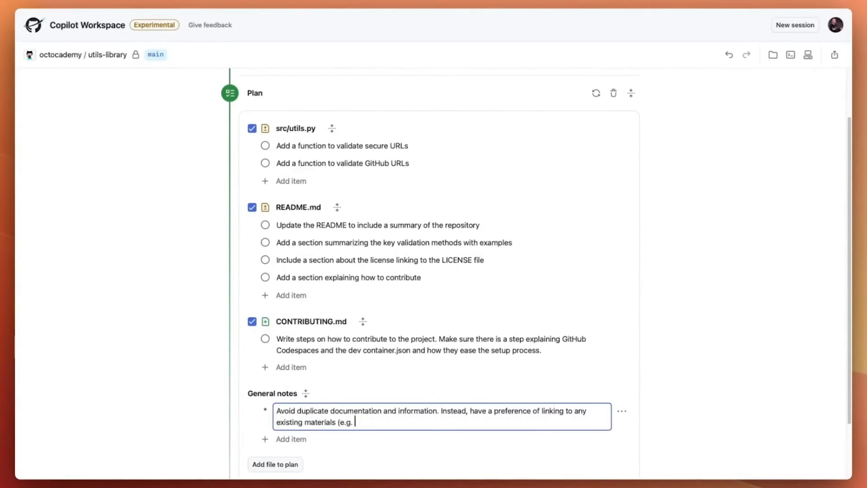
type("lines of code, CONTRIBUTING.md or LICENSE files) in the repo.")
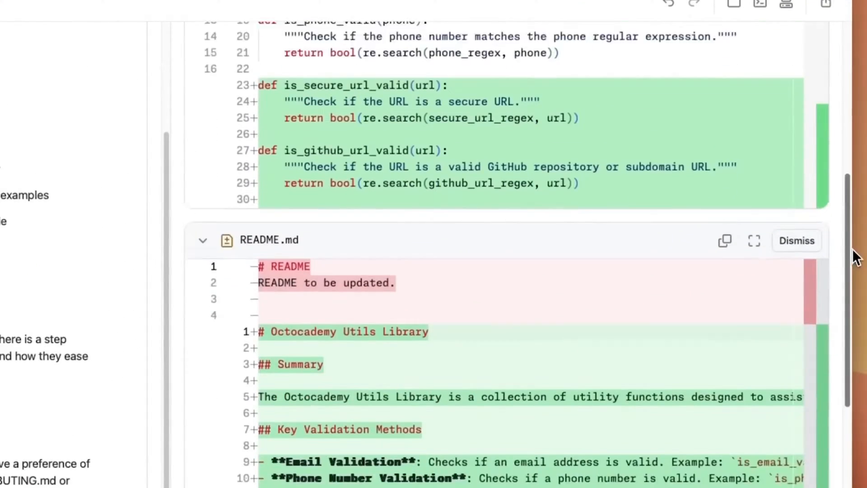
Scroll through the proposed README.md rewrite diff.
scroll("down", 3)
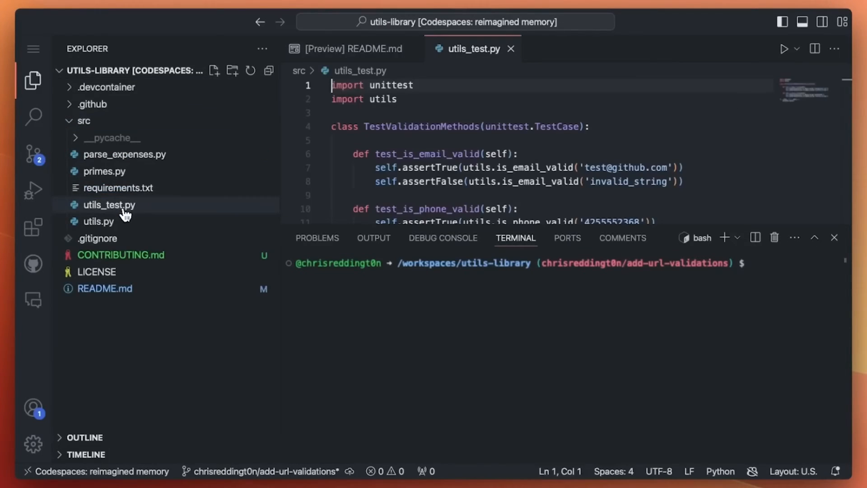
Debug utils_test.py to its breakpoint, then return to Copilot Workspace.
left_click(32, 190)
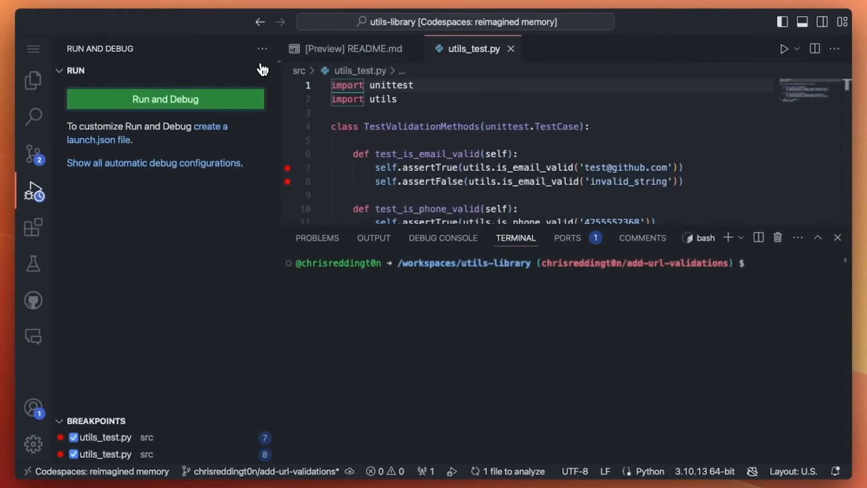
left_click(165, 99)
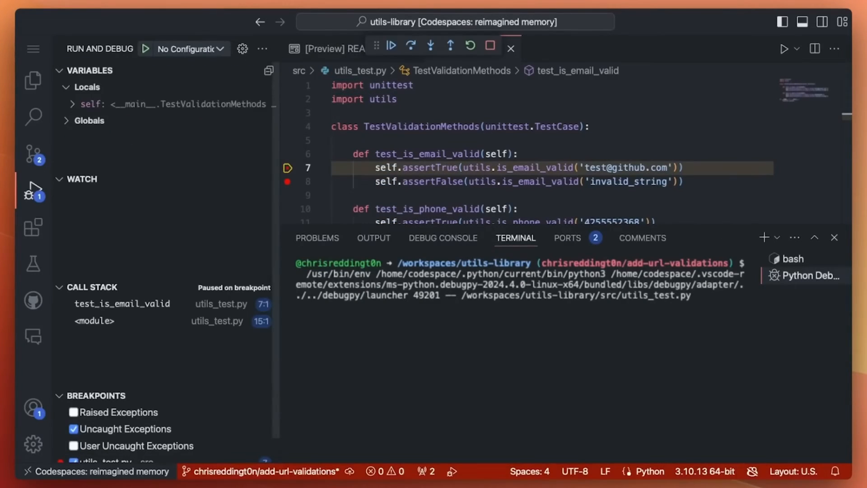
left_click(430, 45)
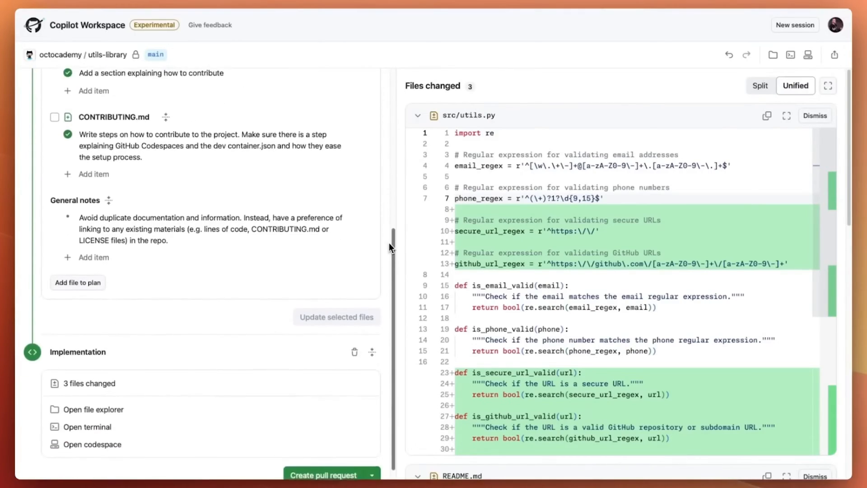
Submit the pull request 'Add validations for secure and GitHub URLs' with its generated description.
left_click(372, 475)
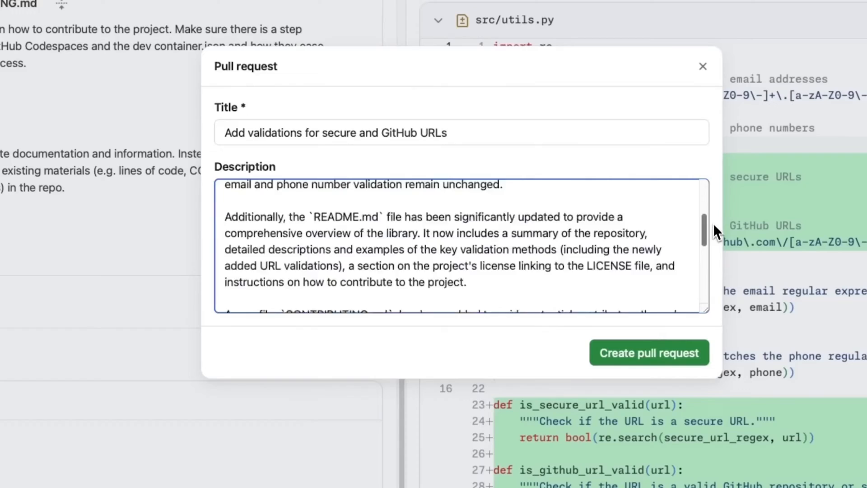
left_click(648, 352)
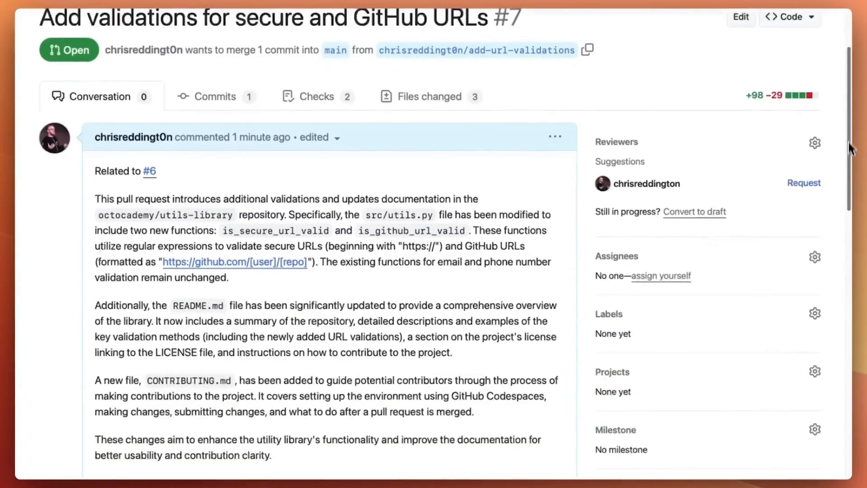
Scroll through pull request #7's generated description.
scroll("down", 3)
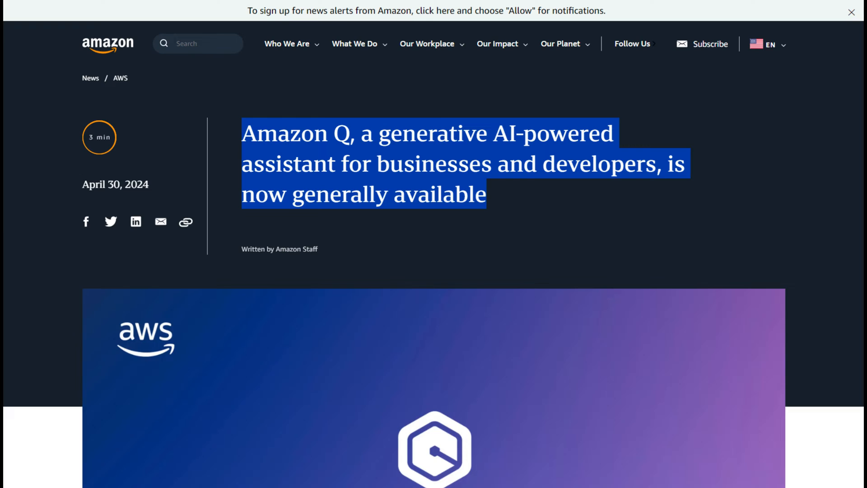
Scroll through the Amazon Q general-availability announcement article.
scroll("down", 3)
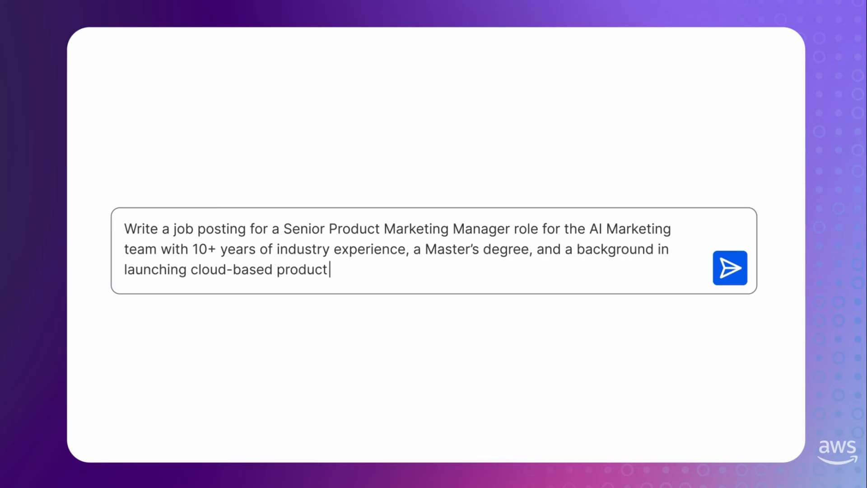
Submit the Senior Product Marketing Manager job posting request to Amazon Q Business.
left_click(729, 266)
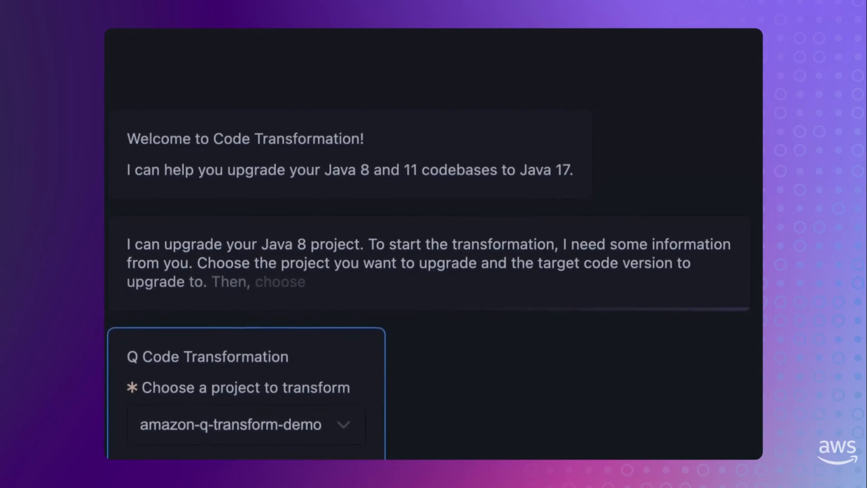
Confirm upgrading amazon-q-transform-demo from Java 8 to Java 17.
scroll("down", 3)
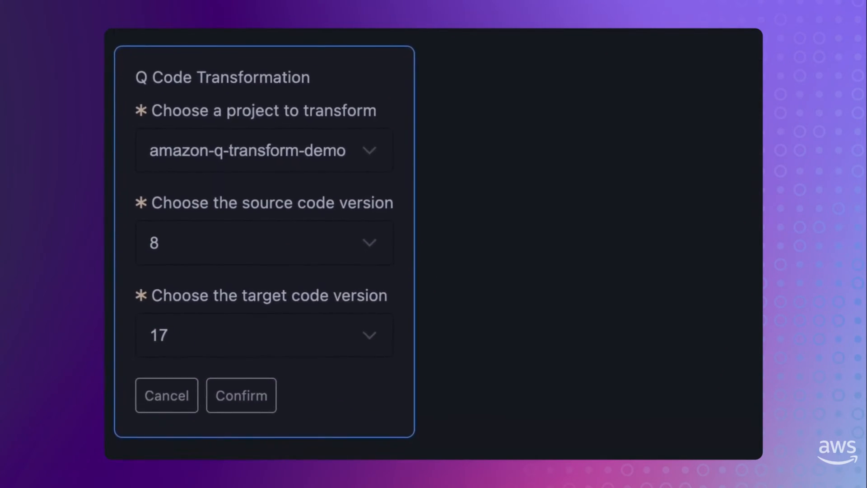
left_click(241, 394)
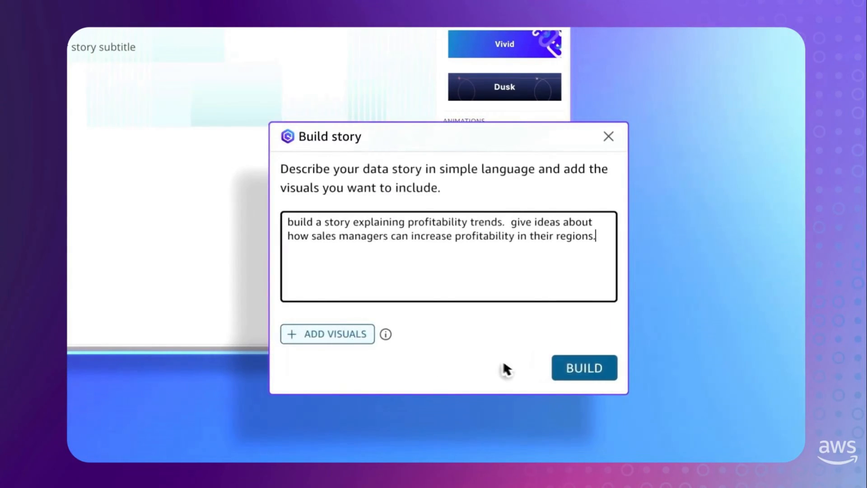
Generate the QuickSight data story on profitability trends across regions.
left_click(584, 367)
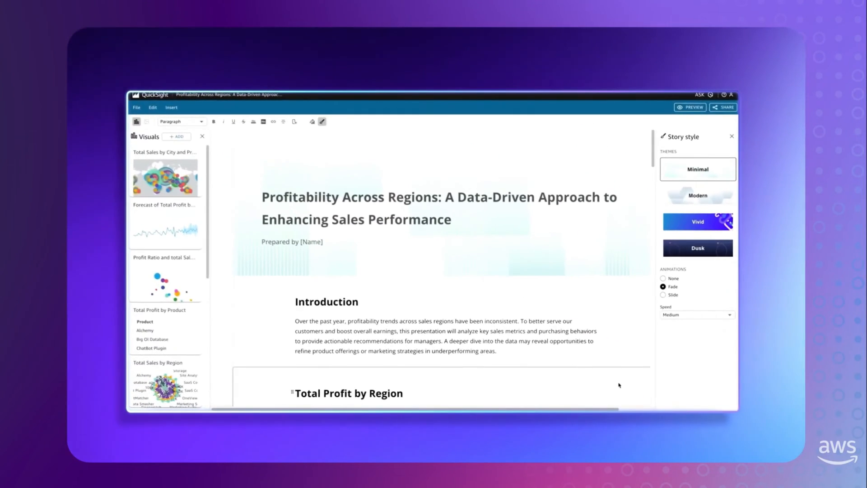
scroll("down", 3)
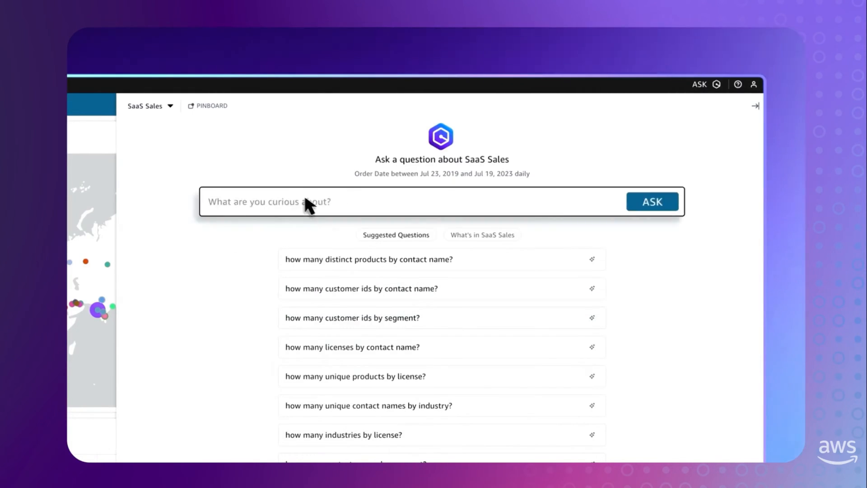
Ask SaaS Sales 'compare top 2' and choose the suggested comparison question.
type("compare top 2")
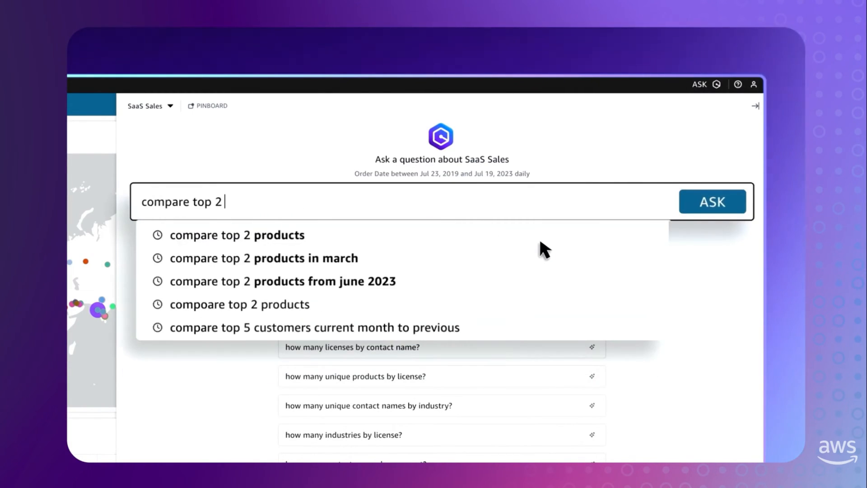
left_click(236, 234)
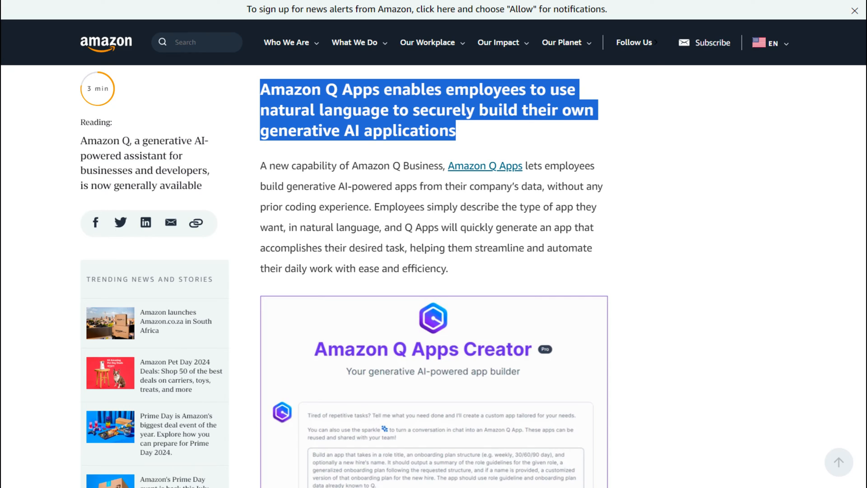
Highlight the no-coding-experience Q Apps passages, then scroll to the skills training section.
left_click_drag(337, 185, 364, 207)
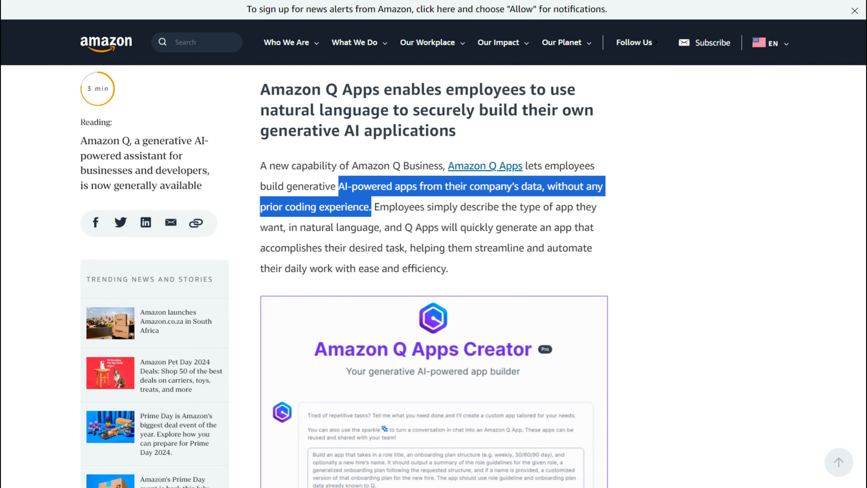
left_click_drag(406, 227, 447, 268)
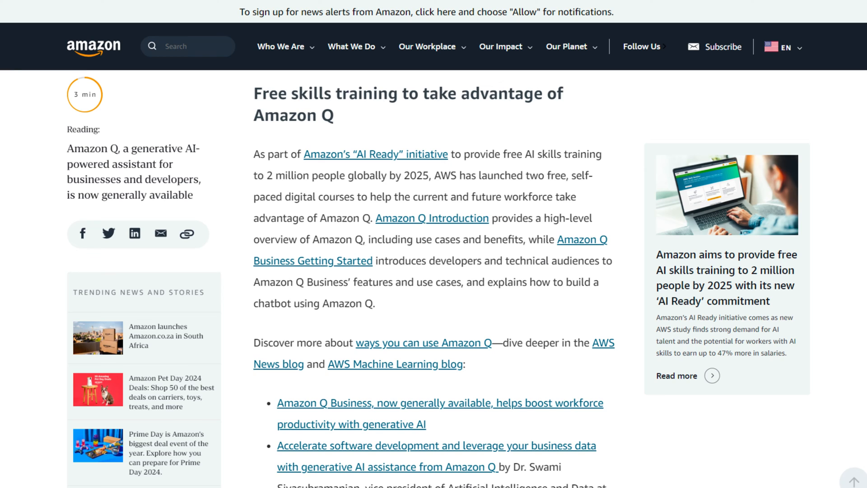
scroll("down", 3)
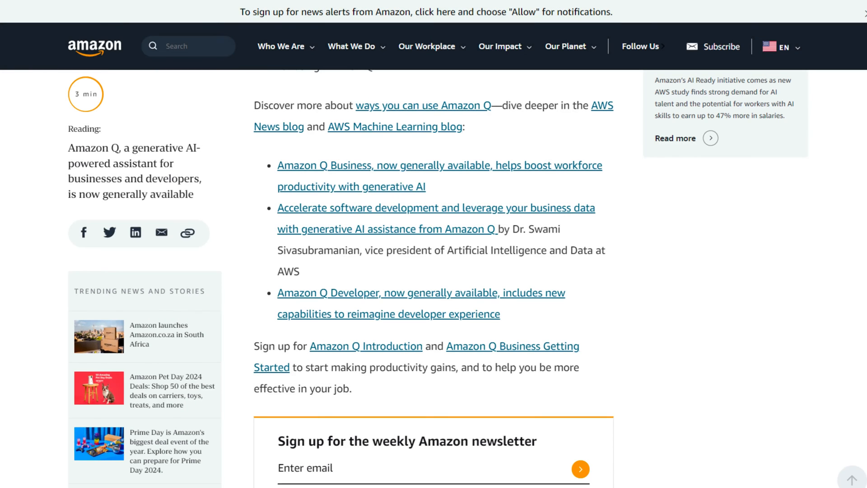